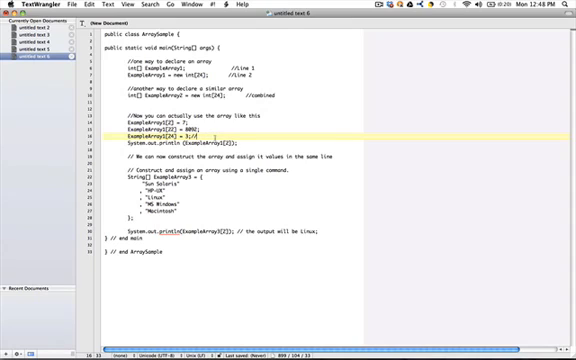
{"action": "type", "text": "return ArrayOut"}
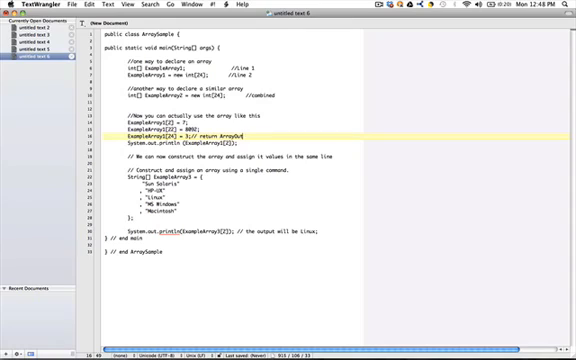
{"action": "type", "text": "Of Bounds Exception"}
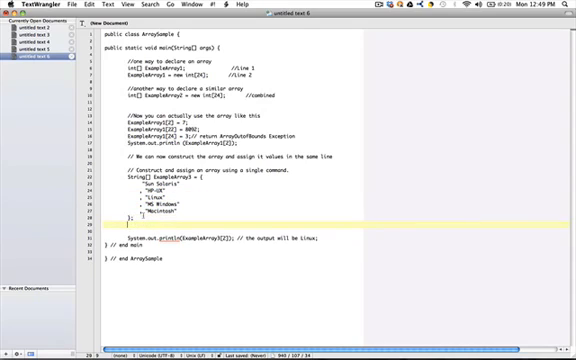
{"action": "type", "text": "int[] exampleArr4 ="}
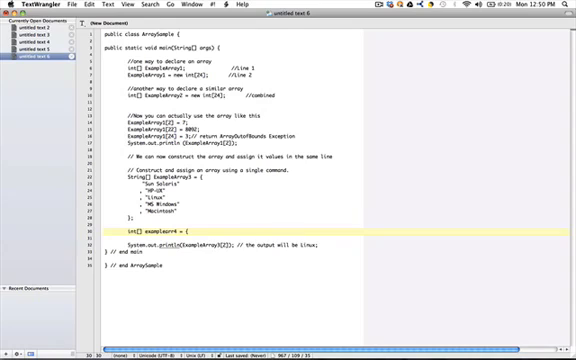
{"action": "type", "text": "{1,4,6,8,"}
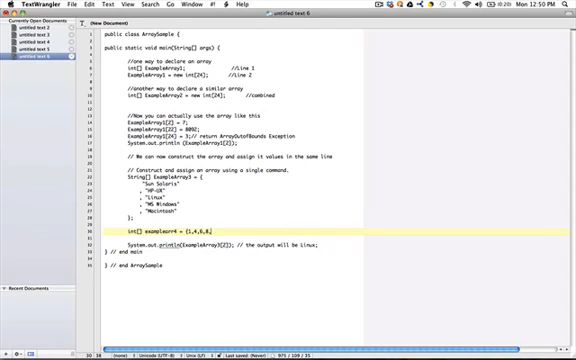